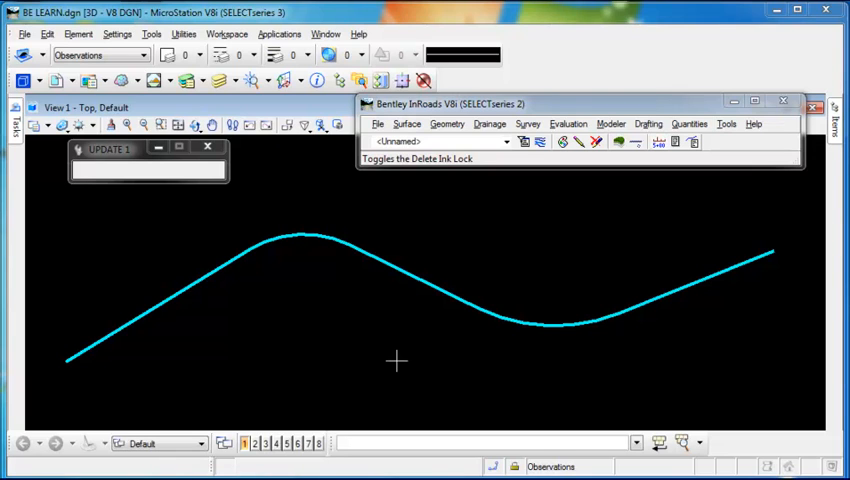
Launch Edit Horizontal Element from the Geometry menu, loading the alignment's first tangent
{"action": "left_click", "coordinate": [728, 122]}
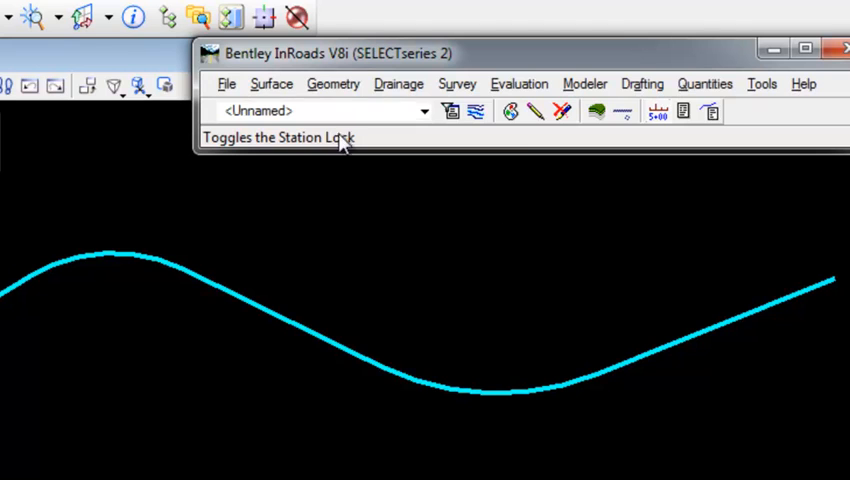
{"action": "left_click", "coordinate": [332, 84]}
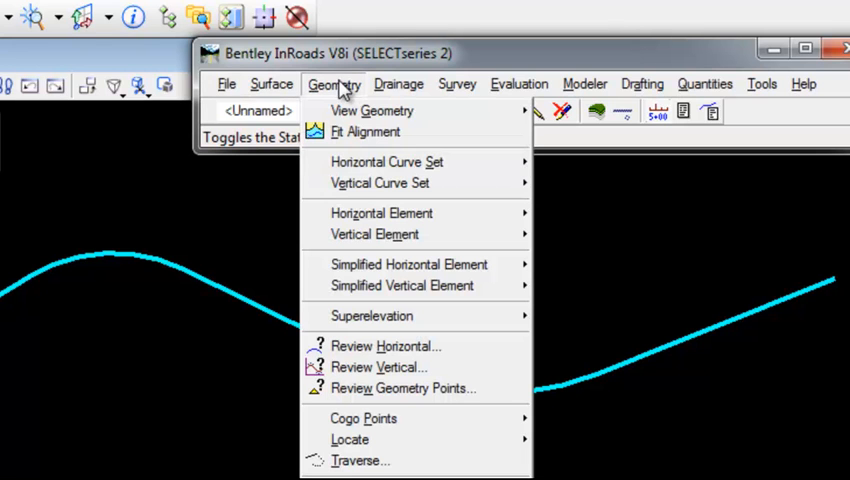
{"action": "mouse_move", "coordinate": [380, 212]}
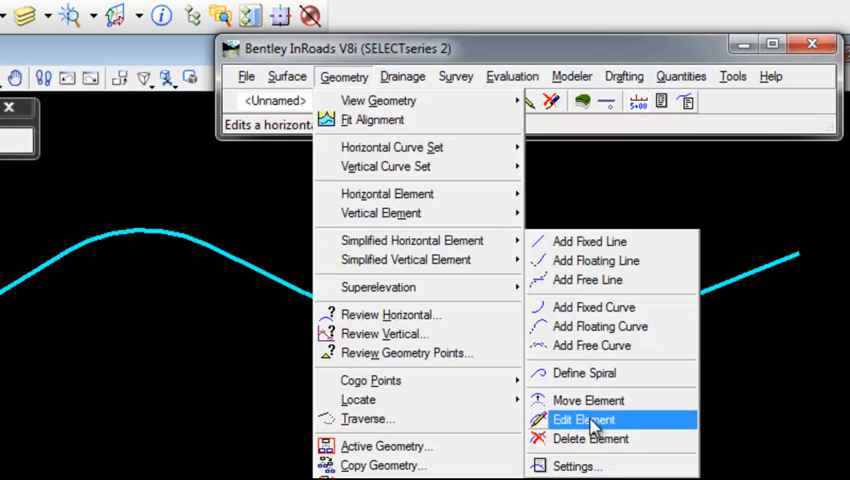
{"action": "left_click", "coordinate": [584, 420]}
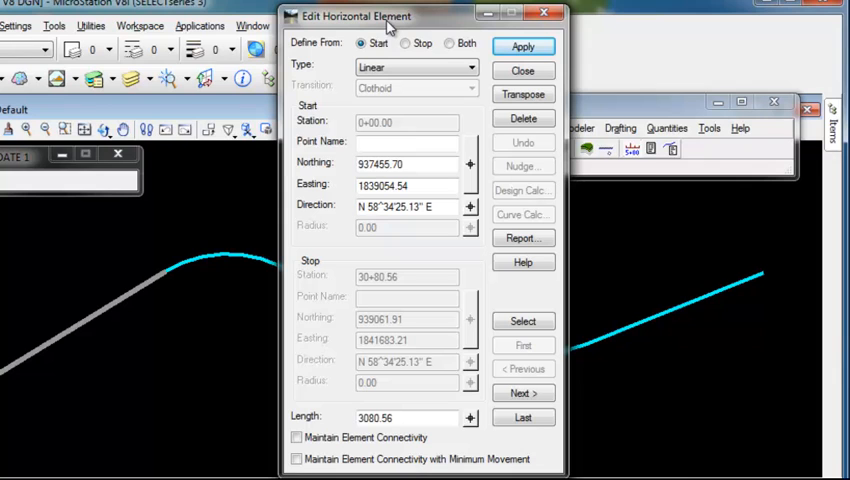
{"action": "mouse_move", "coordinate": [26, 320]}
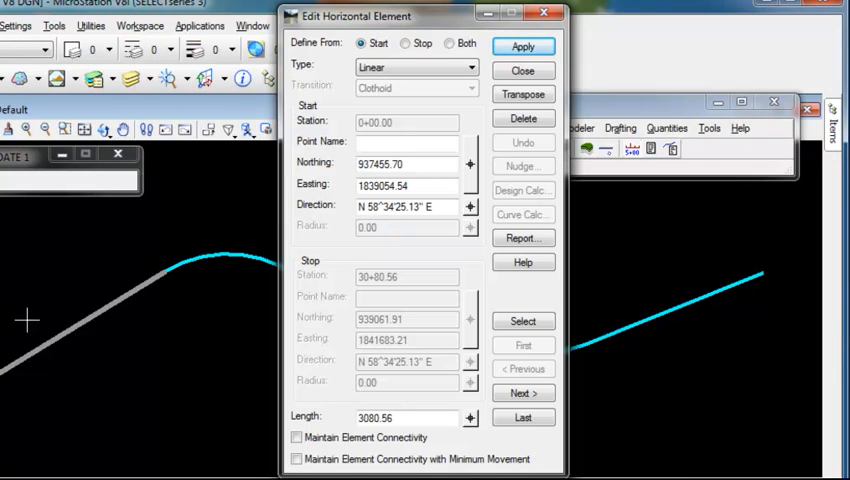
{"action": "mouse_move", "coordinate": [116, 376]}
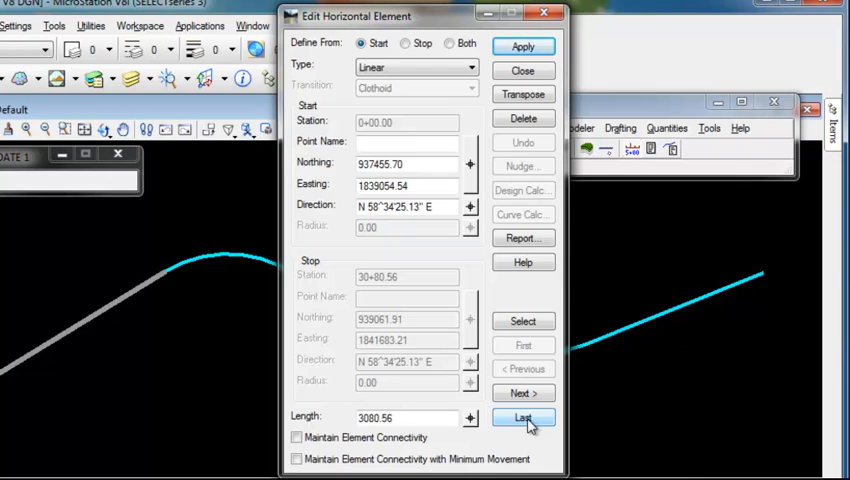
Jump to the alignment's last tangent, starting at station 87+22.57
{"action": "left_click", "coordinate": [524, 416]}
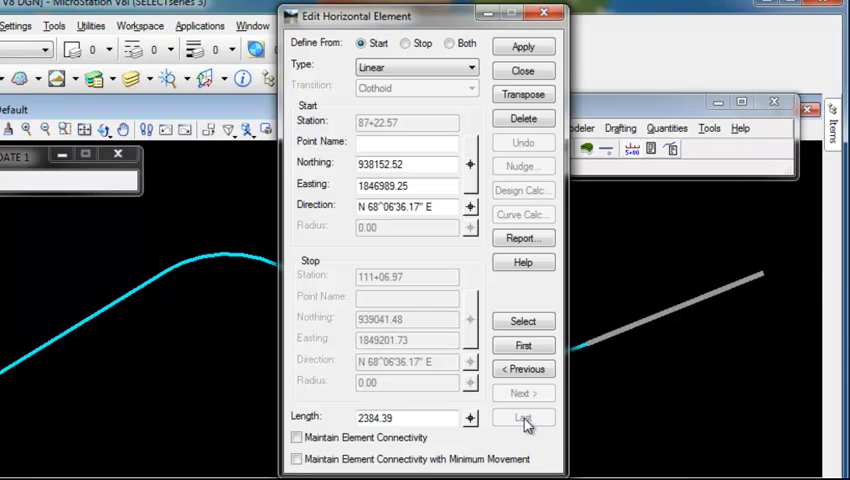
{"action": "mouse_move", "coordinate": [752, 272]}
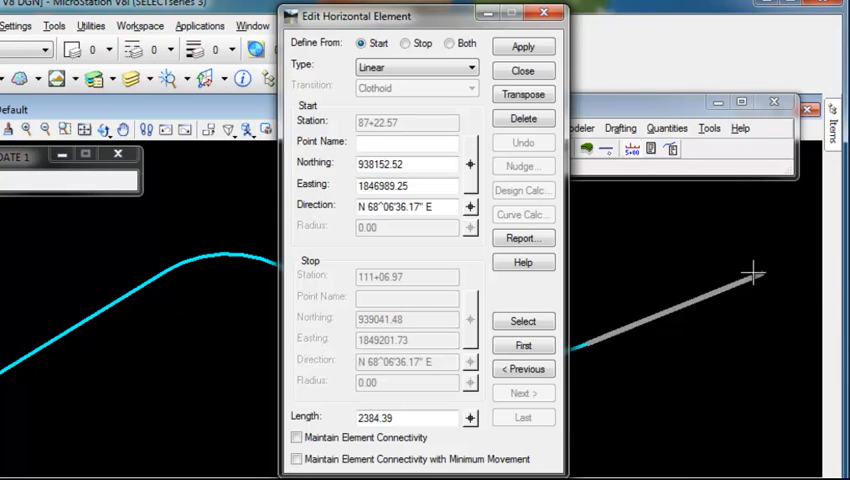
{"action": "mouse_move", "coordinate": [502, 284]}
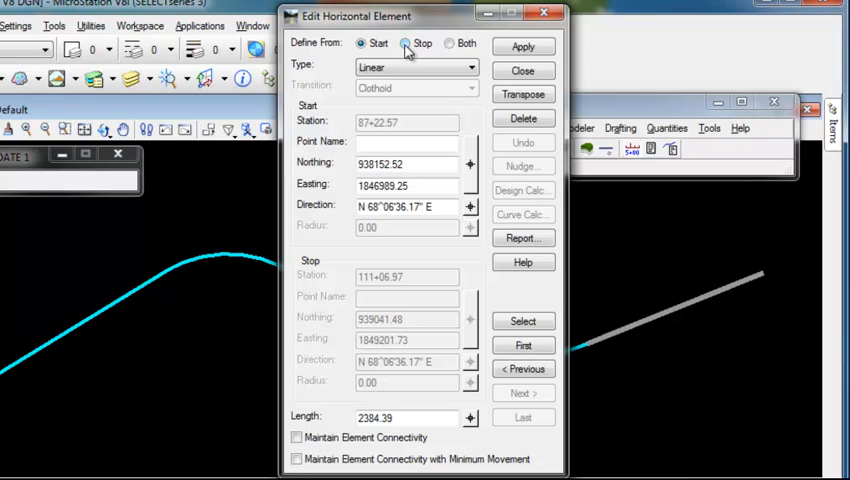
Switch Define From to Stop, then back to Start so the tangent's start point stays fixed
{"action": "left_click", "coordinate": [406, 44]}
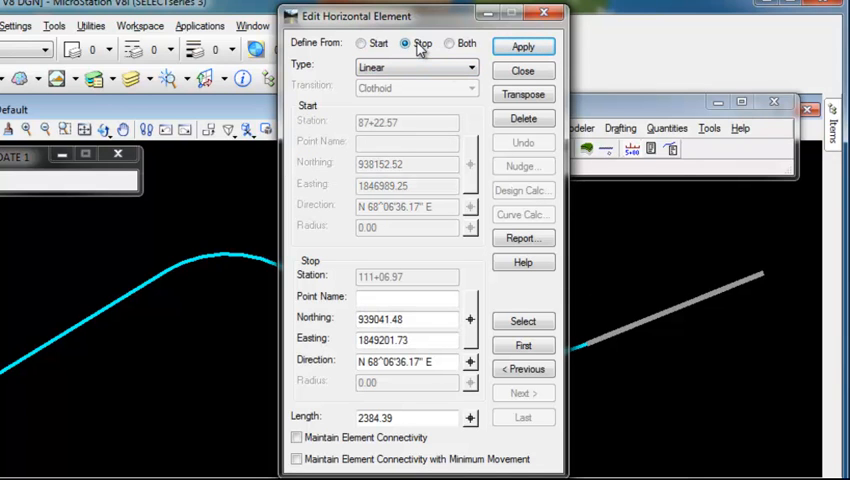
{"action": "mouse_move", "coordinate": [750, 270]}
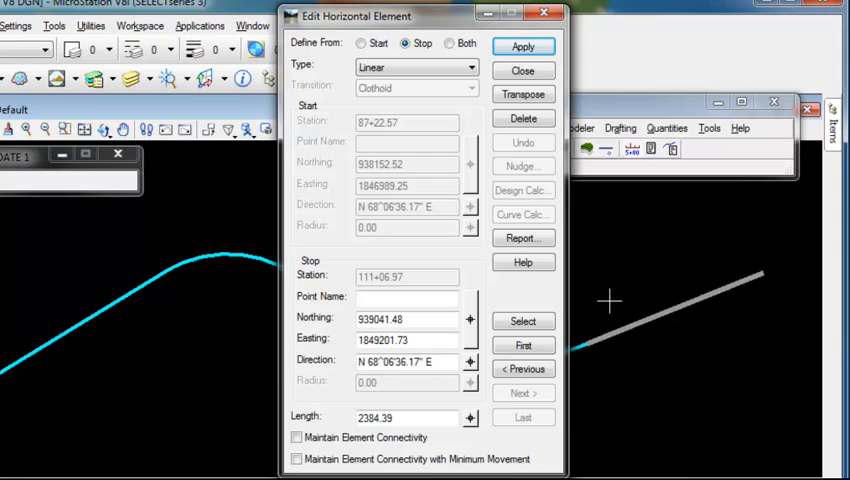
{"action": "mouse_move", "coordinate": [600, 324]}
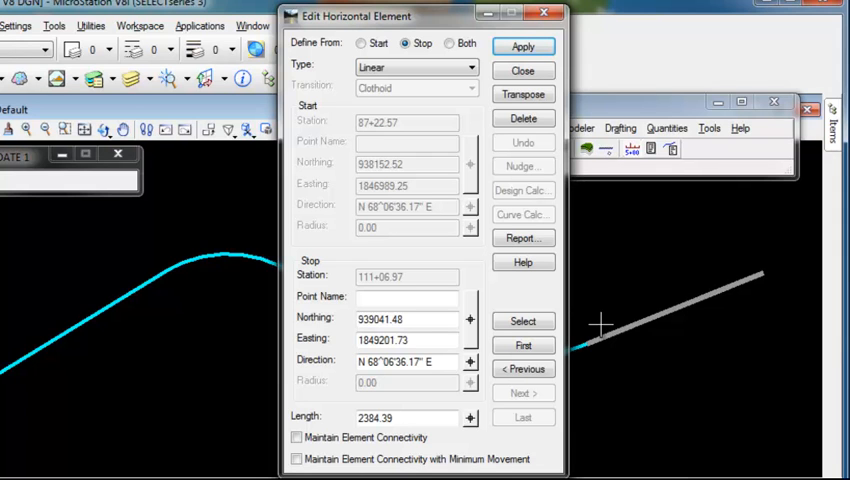
{"action": "mouse_move", "coordinate": [584, 350]}
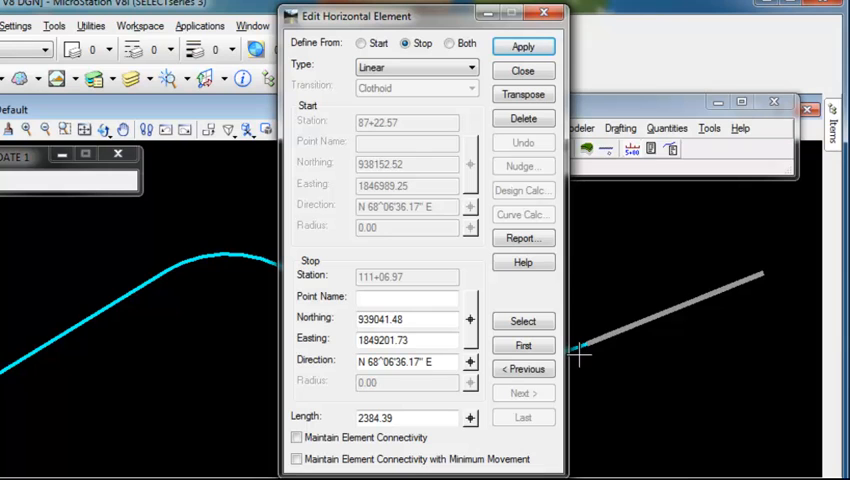
{"action": "left_click", "coordinate": [360, 44]}
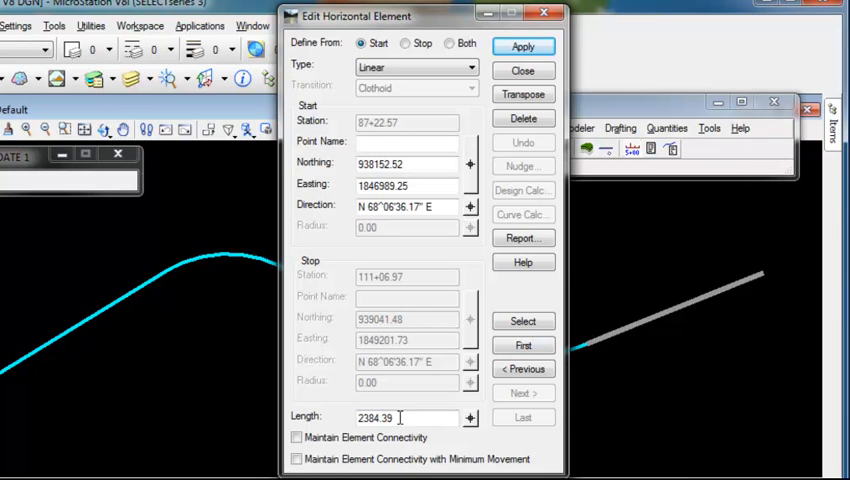
Replace the tangent length 2384.39 with 2500
{"action": "triple_click", "coordinate": [404, 416]}
{"action": "type", "text": "2500"}
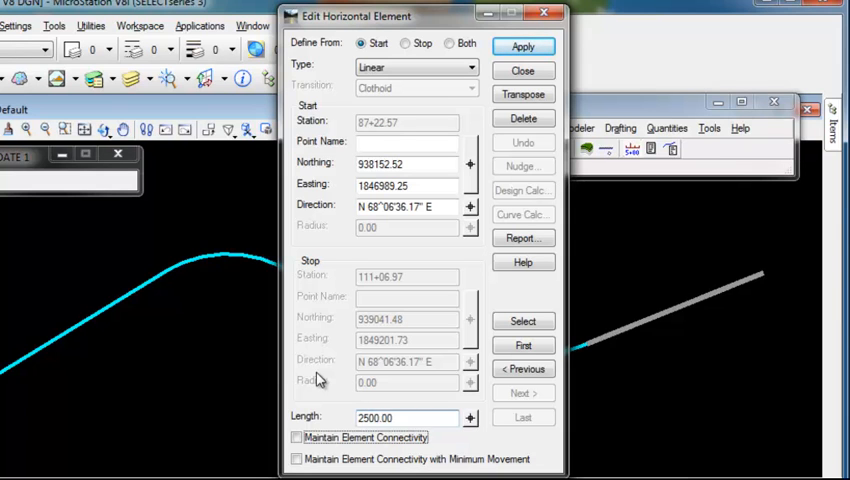
{"action": "left_click", "coordinate": [524, 46]}
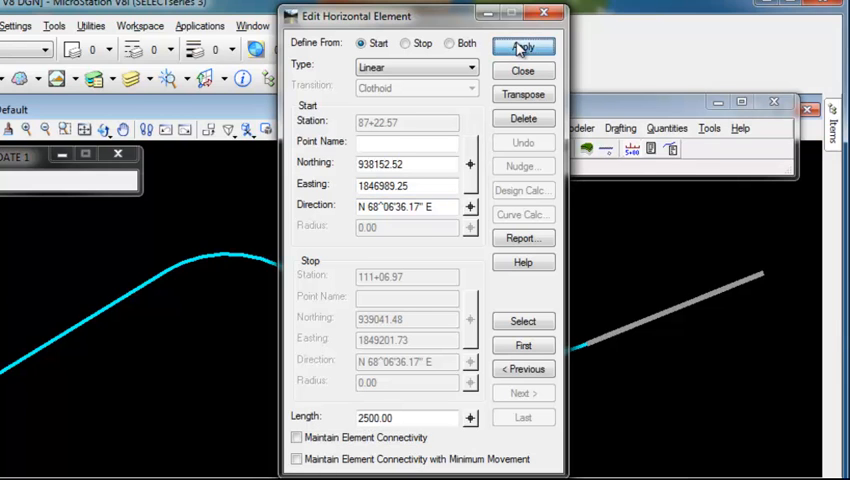
Apply the 2500 ft length, moving the tangent's stop station to 112+22.57
{"action": "left_click", "coordinate": [524, 40]}
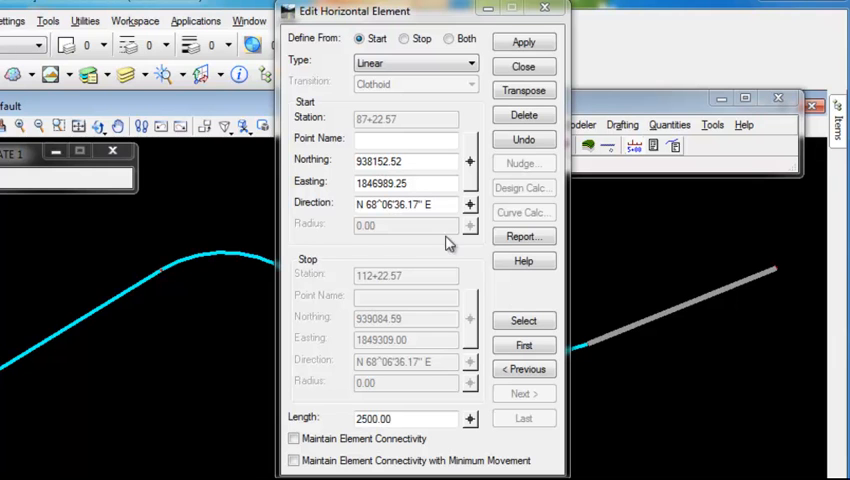
{"action": "mouse_move", "coordinate": [378, 230]}
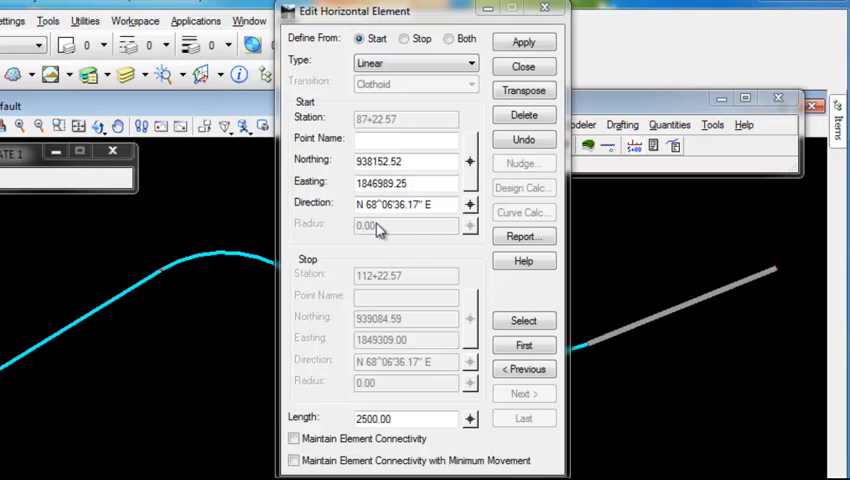